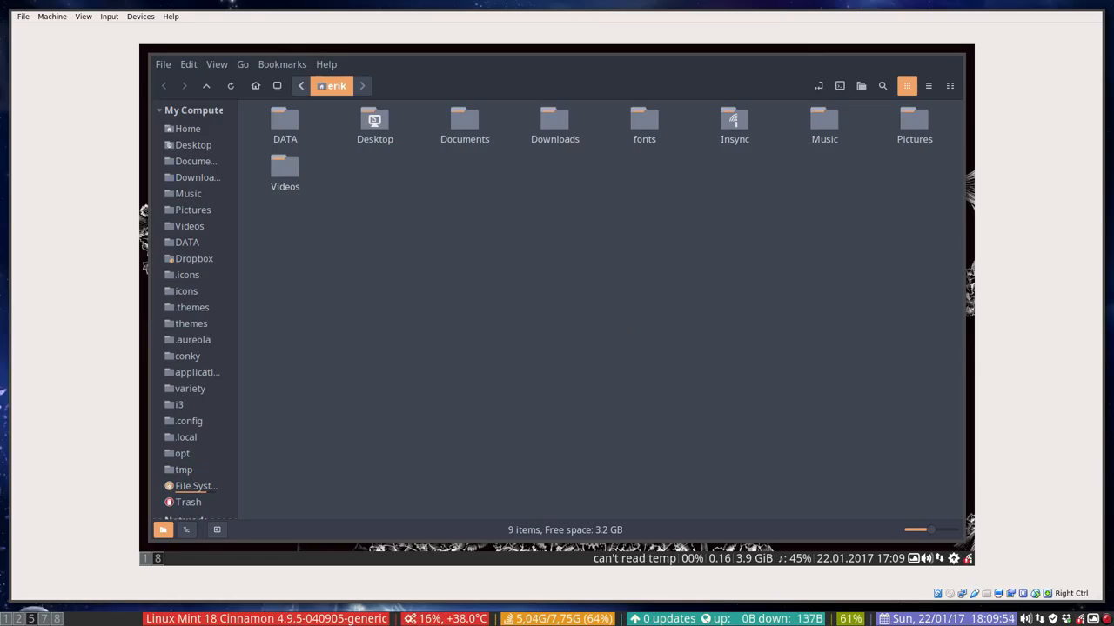
{"action": "mouse_move", "coordinate": [255, 317]}
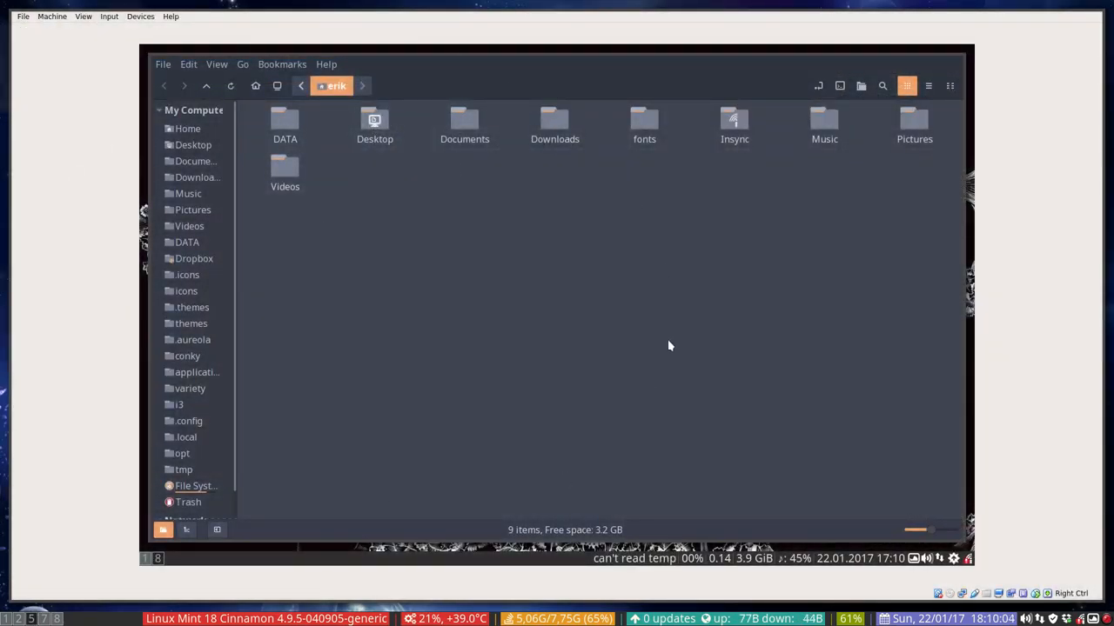
{"action": "mouse_move", "coordinate": [434, 181]}
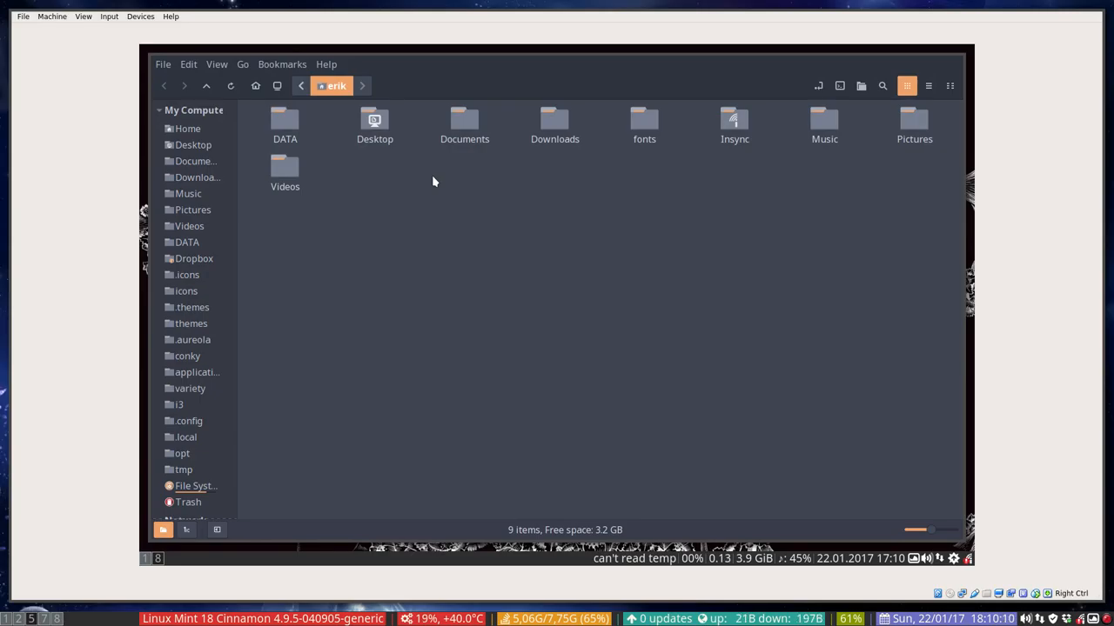
{"action": "mouse_move", "coordinate": [216, 428]}
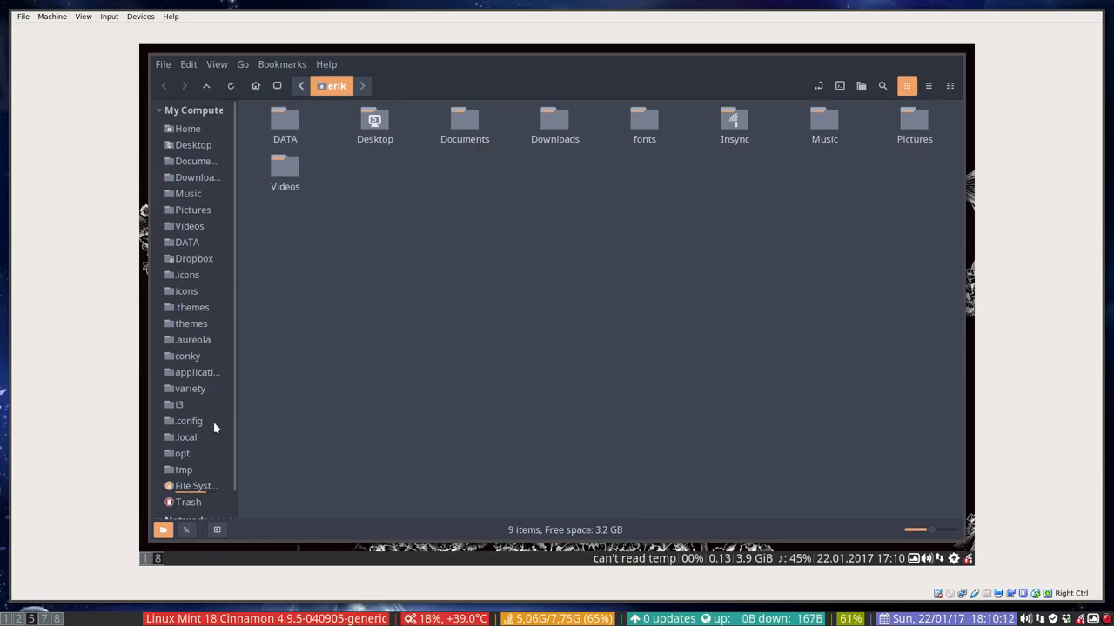
{"action": "mouse_move", "coordinate": [390, 278]}
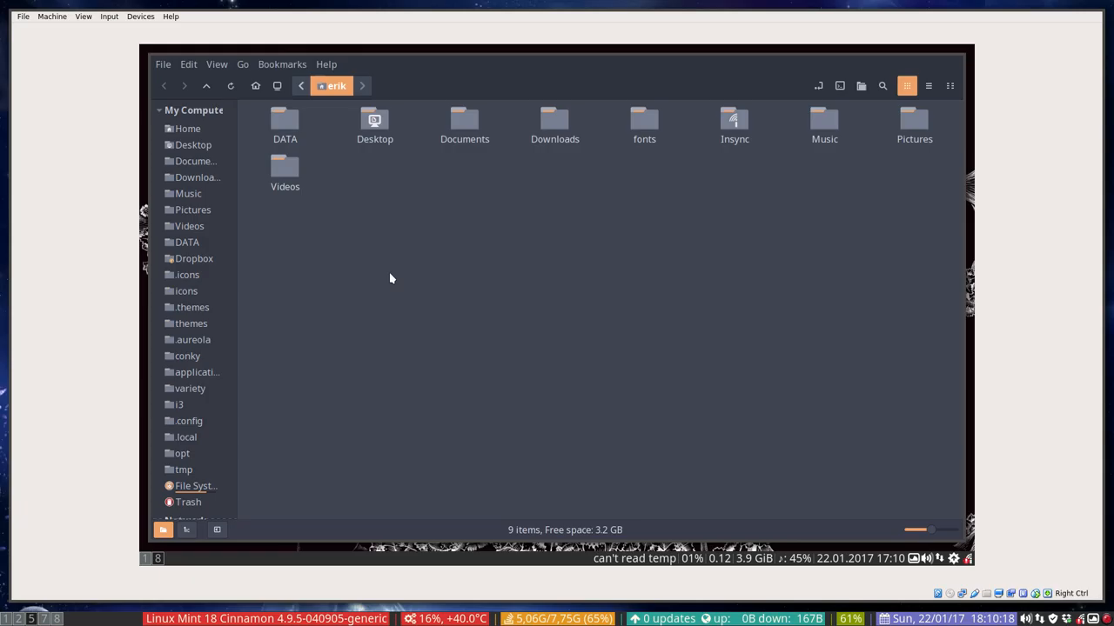
{"action": "mouse_move", "coordinate": [327, 230]}
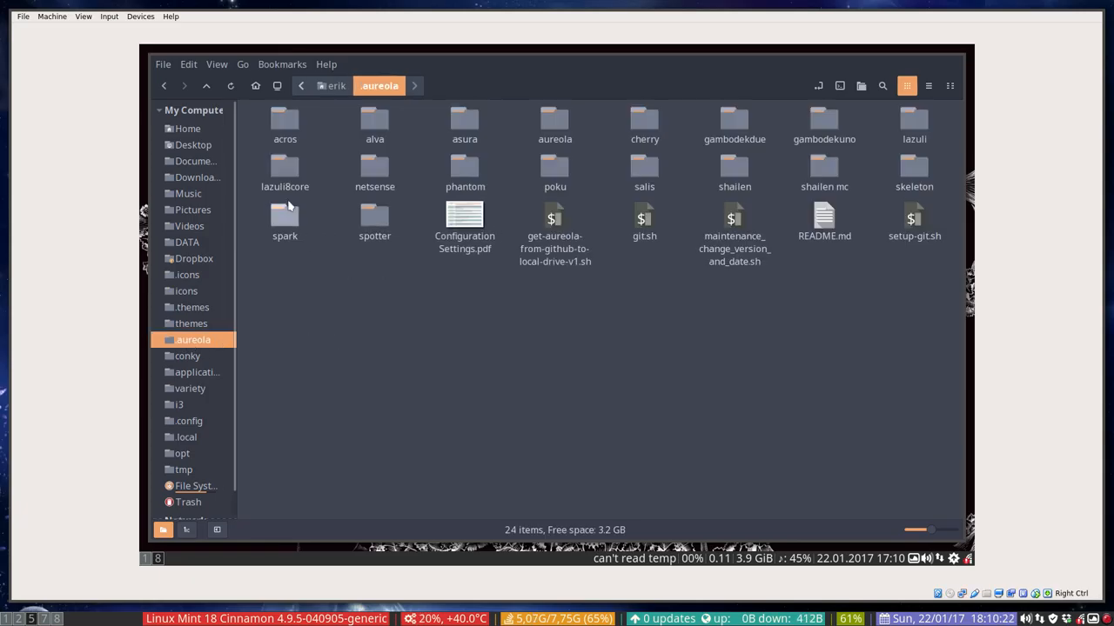
{"action": "mouse_move", "coordinate": [285, 214]}
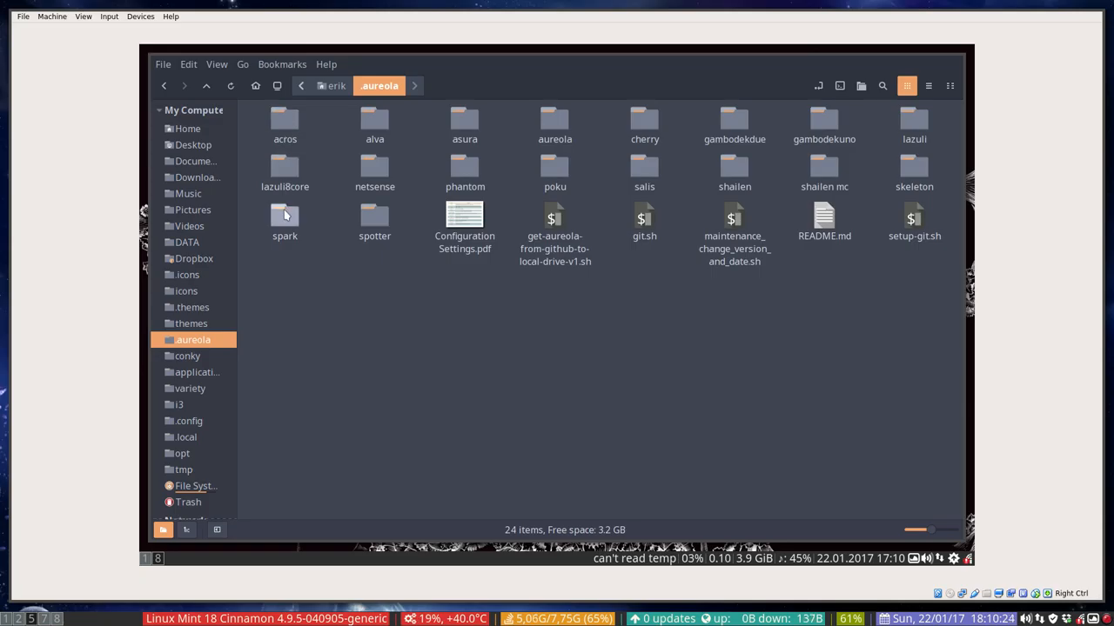
{"action": "mouse_move", "coordinate": [306, 278]}
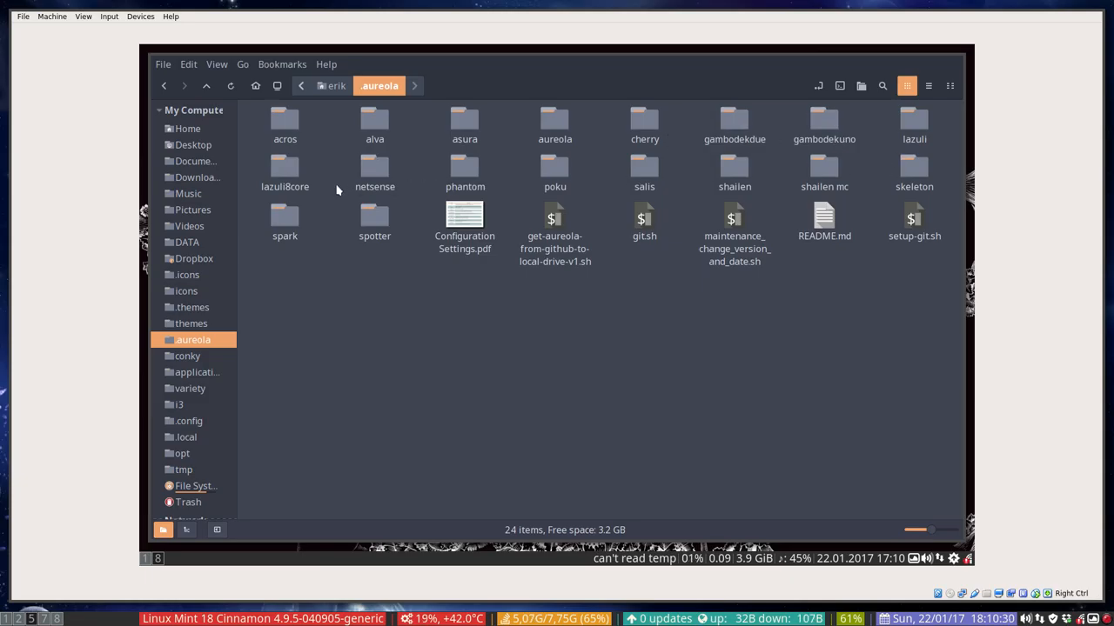
Open the acros theme folder showing its logo images, conky config and scripts
{"action": "double_click", "coordinate": [285, 118]}
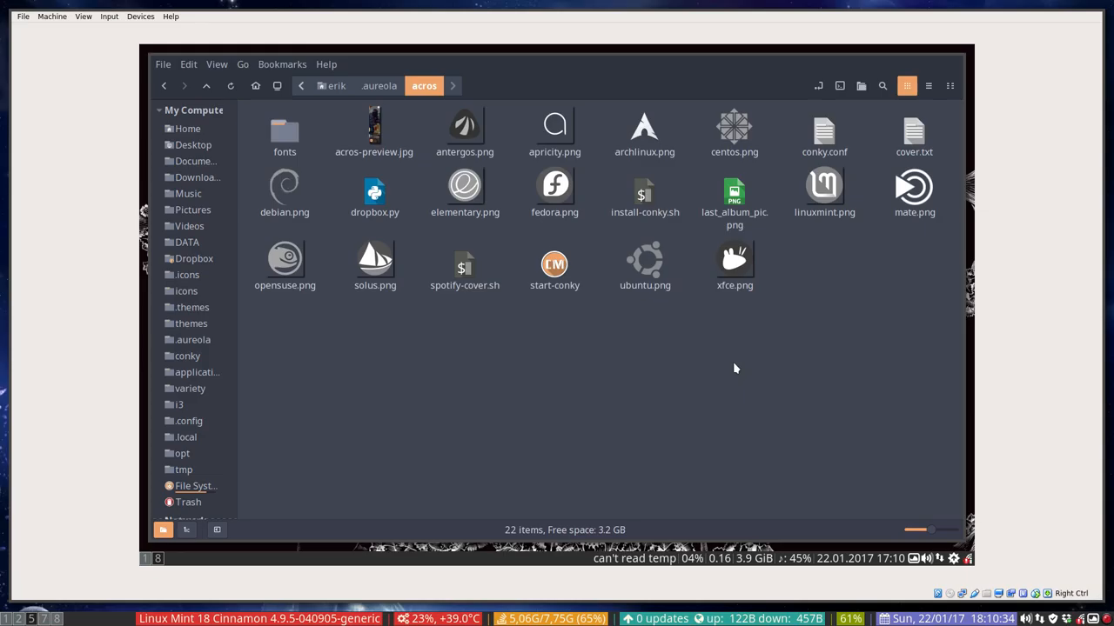
{"action": "mouse_move", "coordinate": [849, 87]}
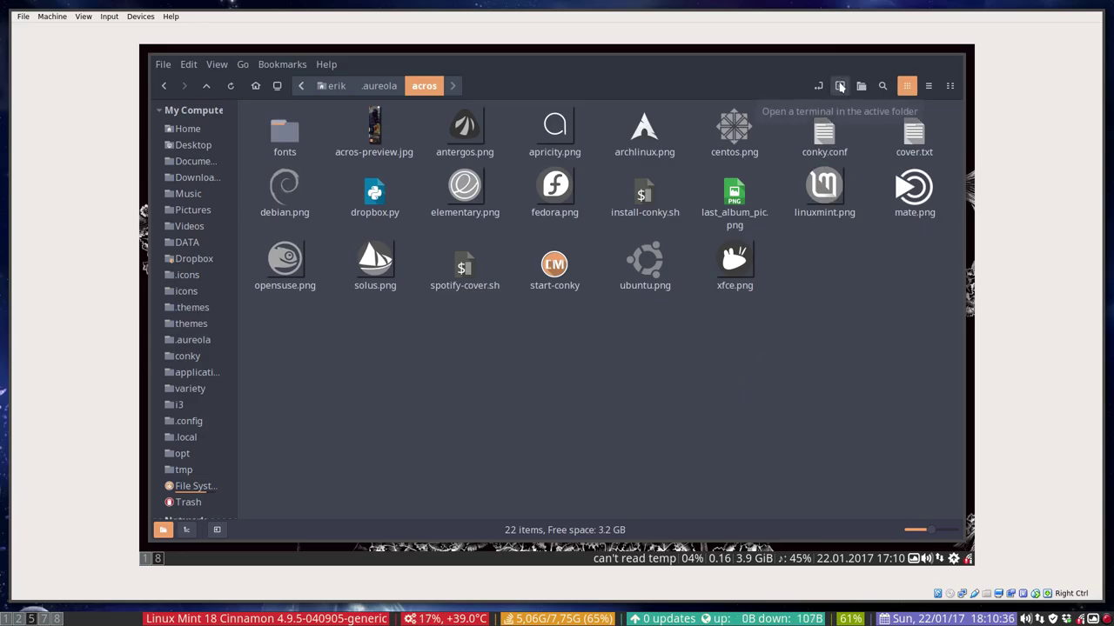
Run ./install-conky.sh in a terminal opened in the acros folder, then select conky.conf
{"action": "left_click", "coordinate": [856, 84]}
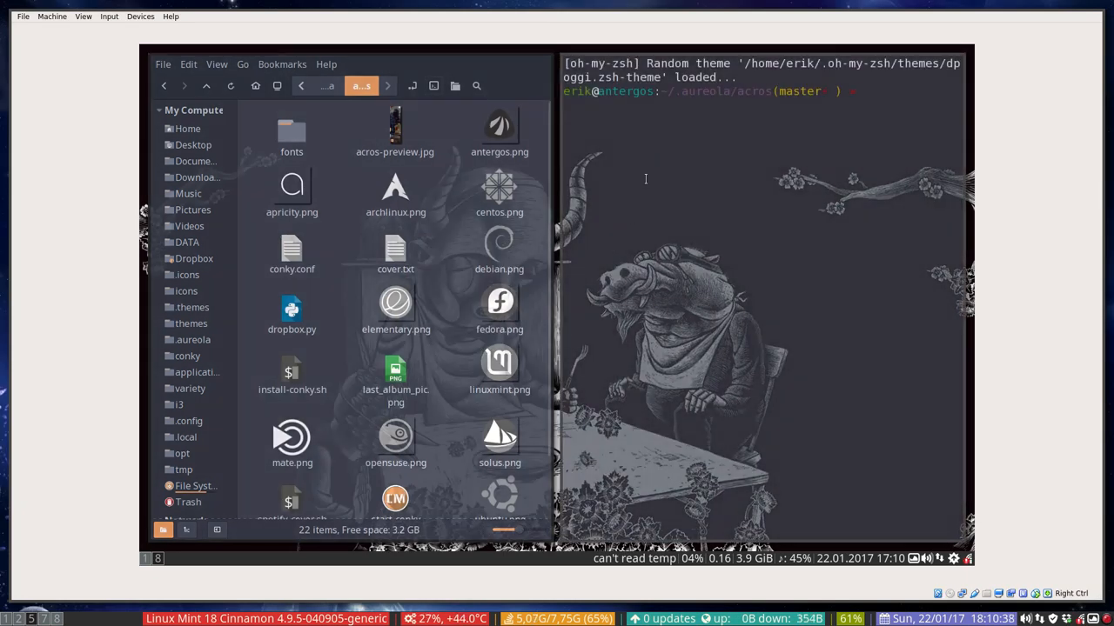
{"action": "type", "text": "./install-conky.sh"}
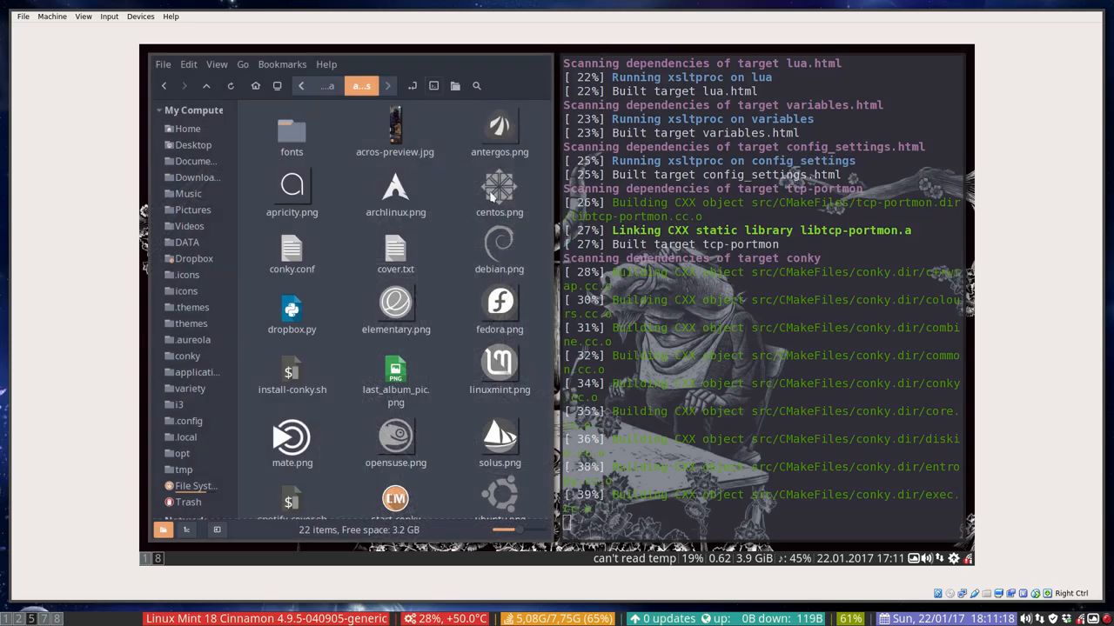
{"action": "left_click", "coordinate": [293, 247]}
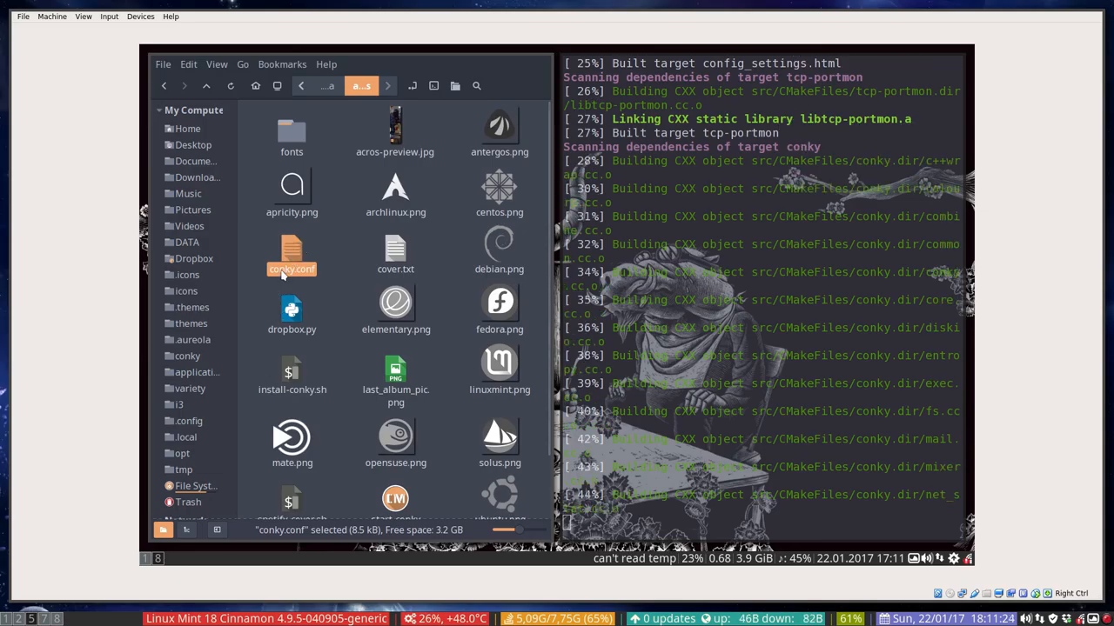
{"action": "mouse_move", "coordinate": [327, 315]}
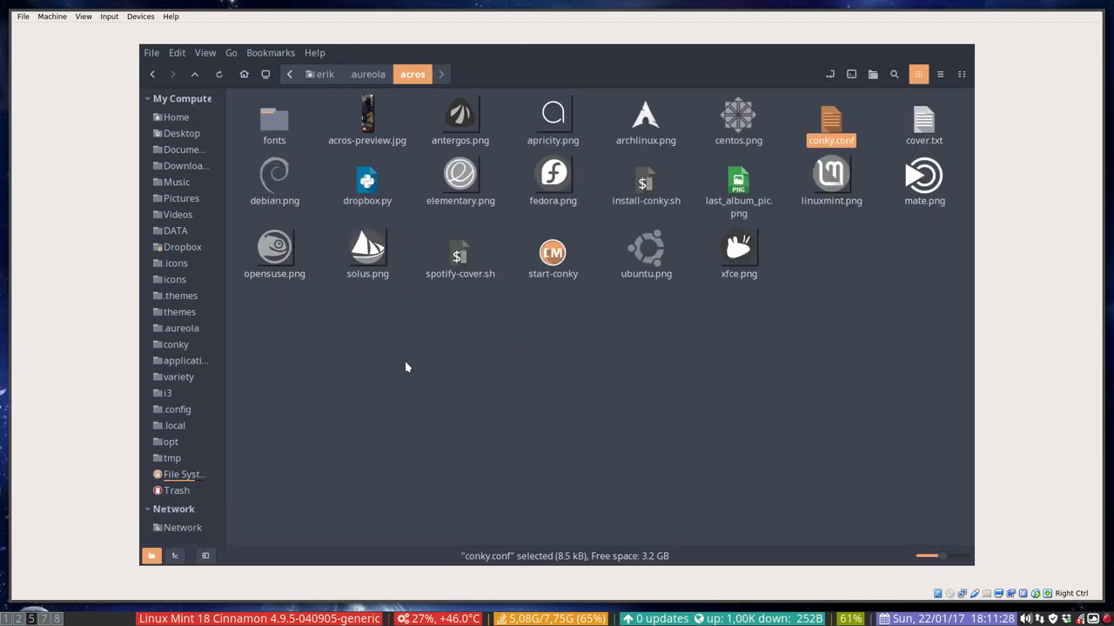
{"action": "mouse_move", "coordinate": [762, 202]}
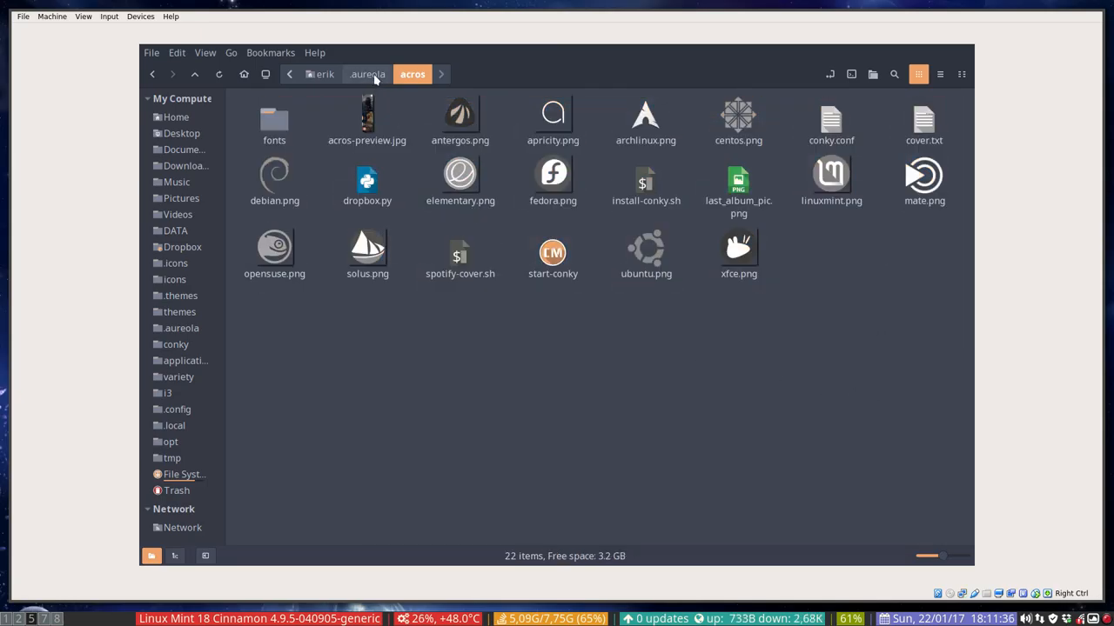
{"action": "mouse_move", "coordinate": [376, 74]}
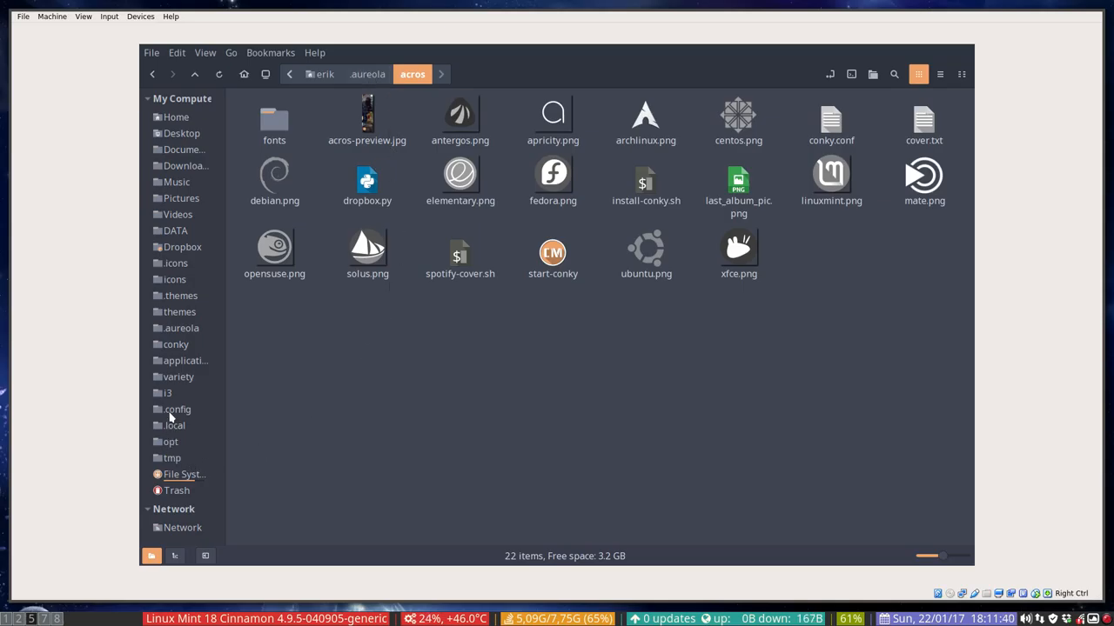
Go to ~/.config/conky and select conky.conf among the acros theme files
{"action": "left_click", "coordinate": [176, 344]}
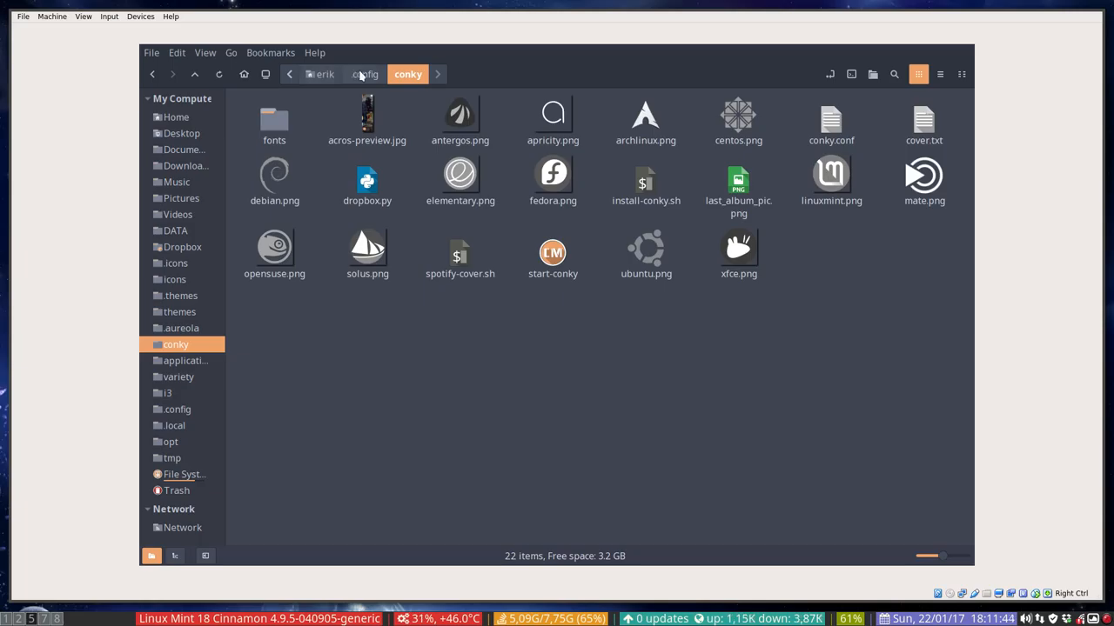
{"action": "mouse_move", "coordinate": [275, 337]}
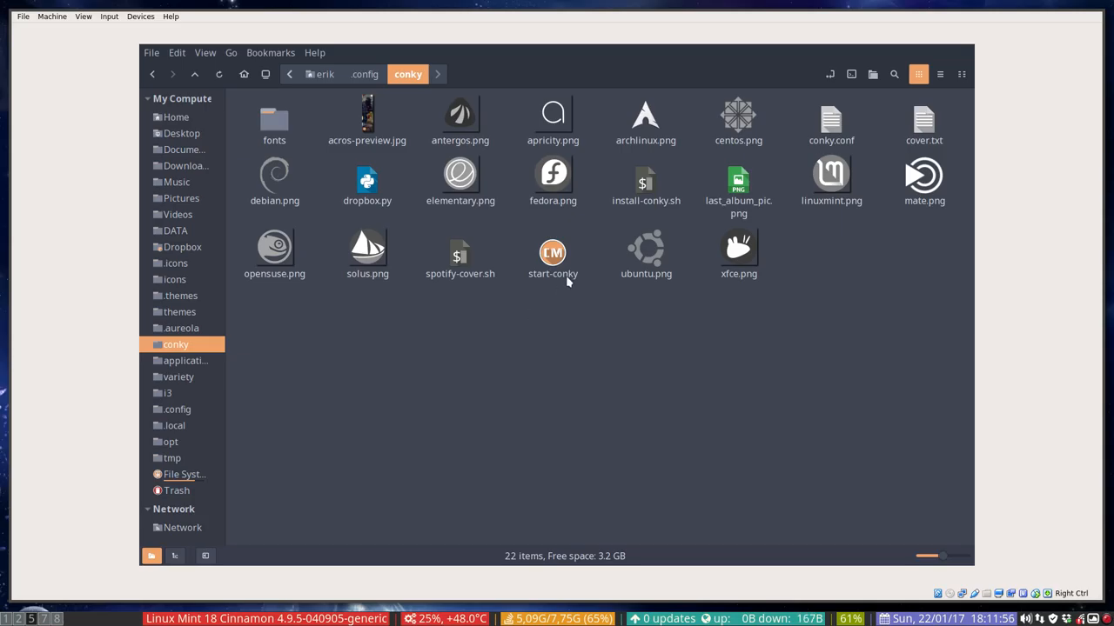
{"action": "mouse_move", "coordinate": [817, 359]}
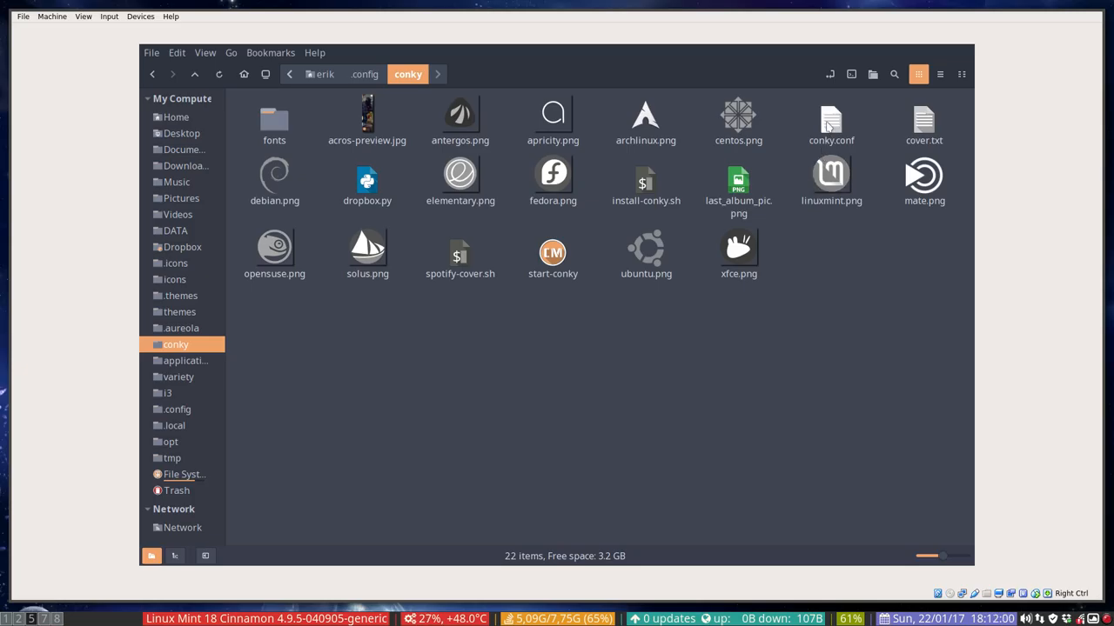
{"action": "left_click", "coordinate": [832, 119]}
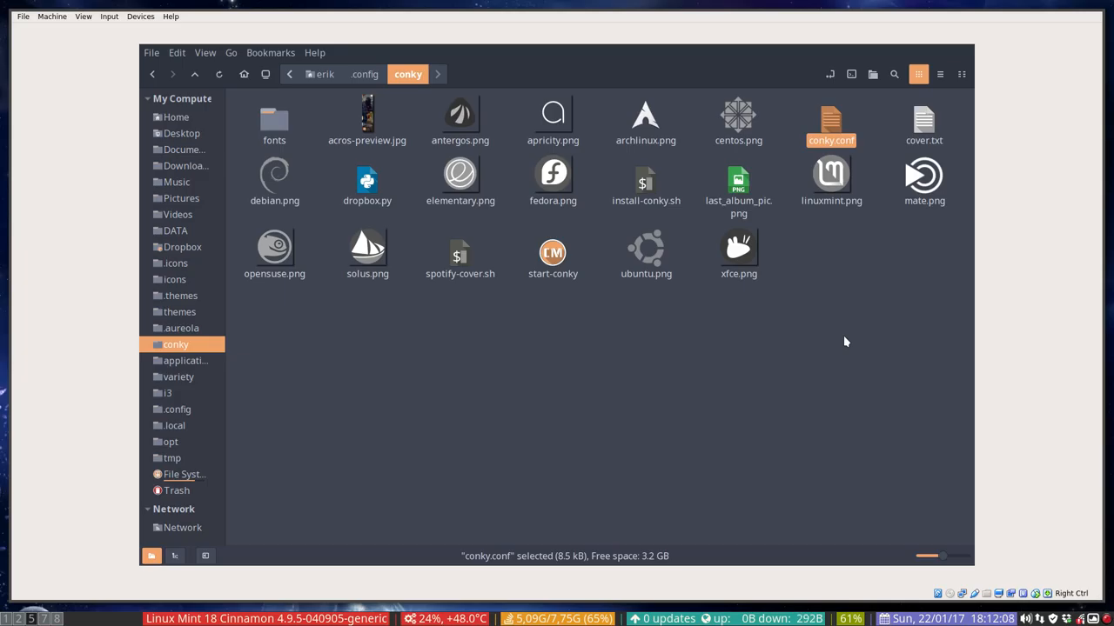
{"action": "mouse_move", "coordinate": [838, 343]}
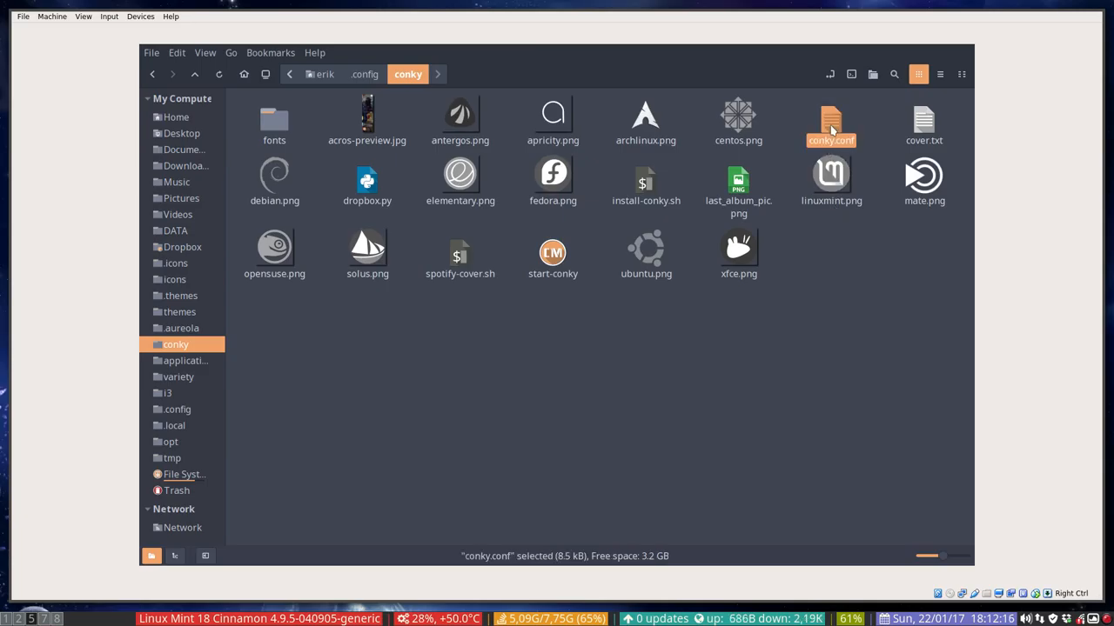
Open conky.conf, scroll to the Colours section and select the logo name in the image line
{"action": "double_click", "coordinate": [830, 119]}
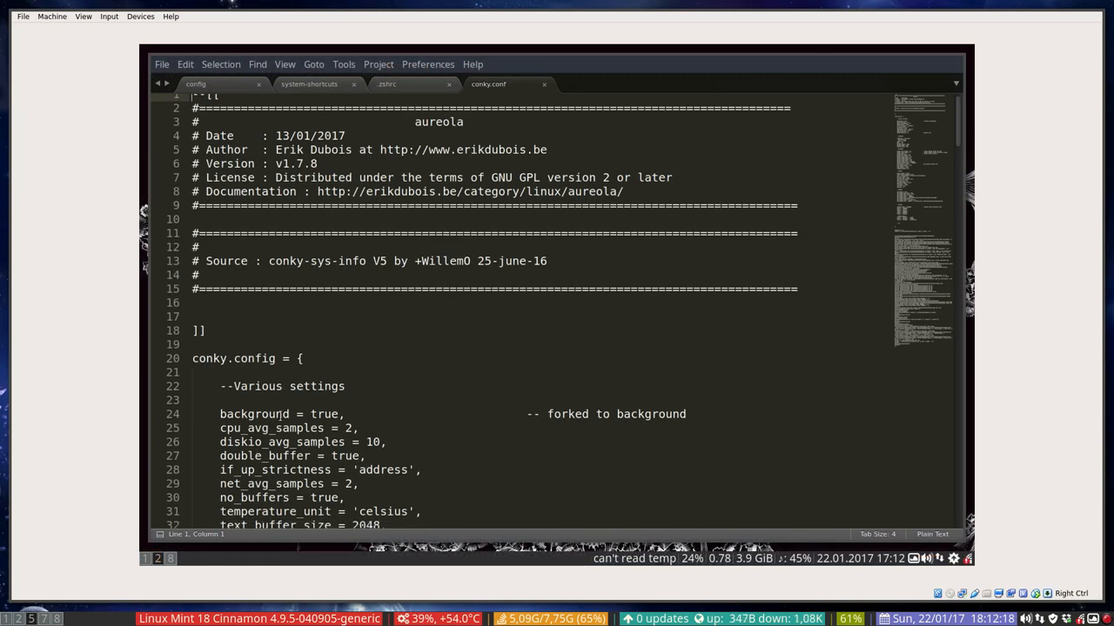
{"action": "scroll", "scroll_direction": "down", "scroll_amount": 3}
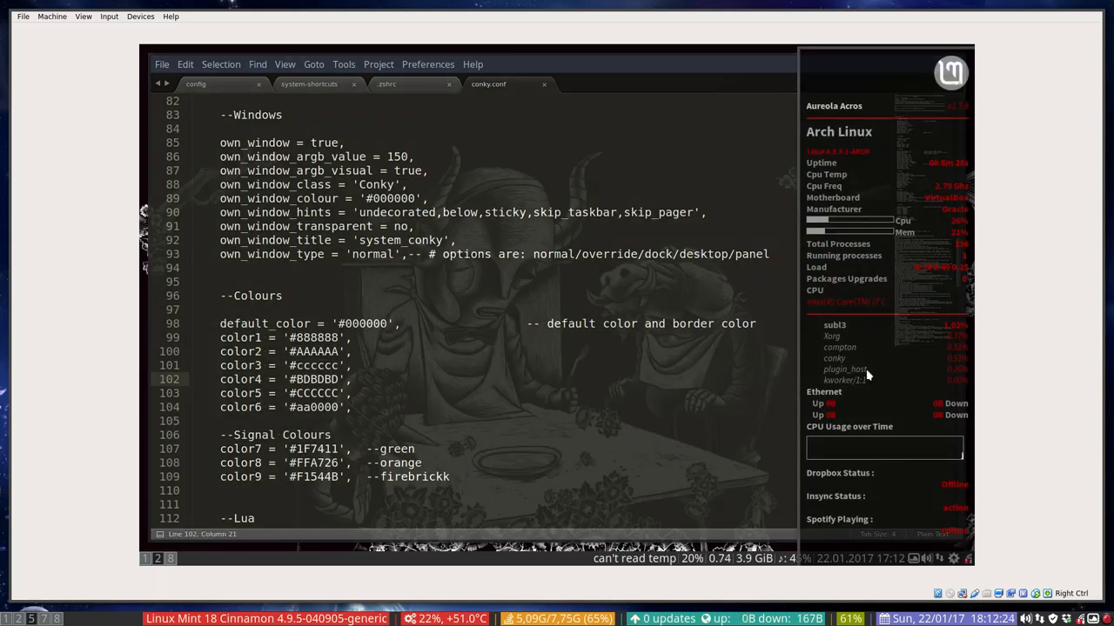
{"action": "scroll", "scroll_direction": "down", "scroll_amount": 3}
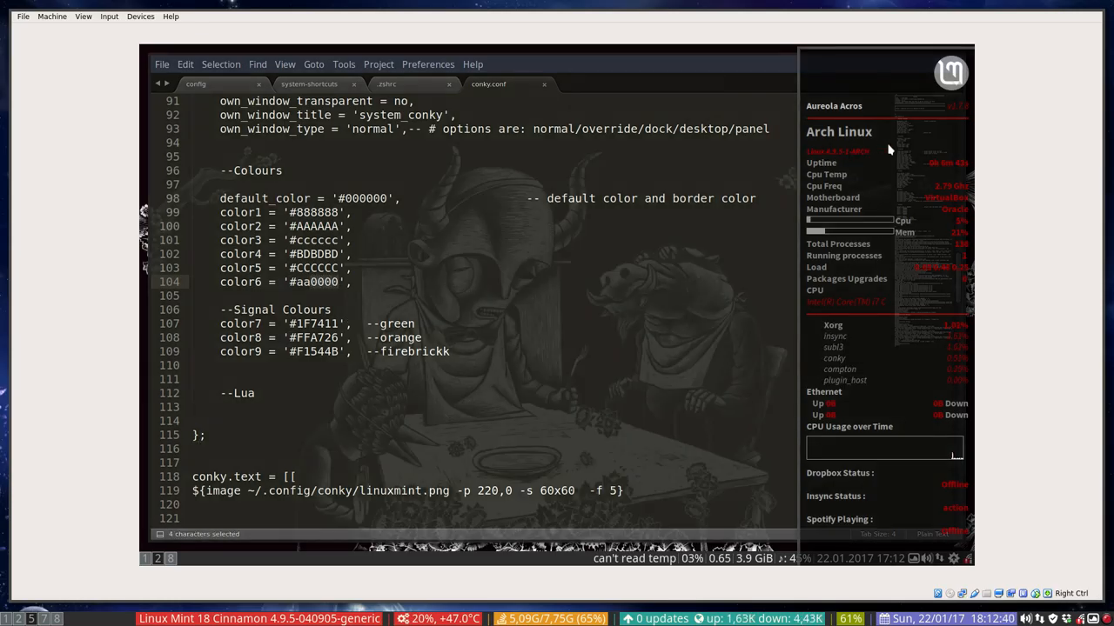
{"action": "mouse_move", "coordinate": [916, 490]}
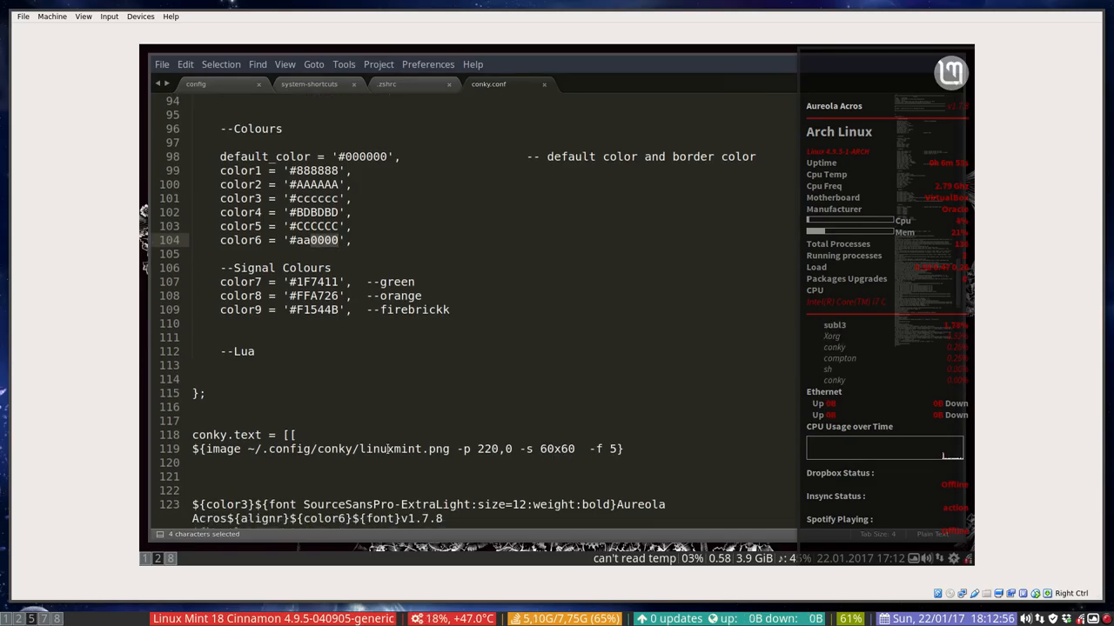
{"action": "double_click", "coordinate": [390, 449]}
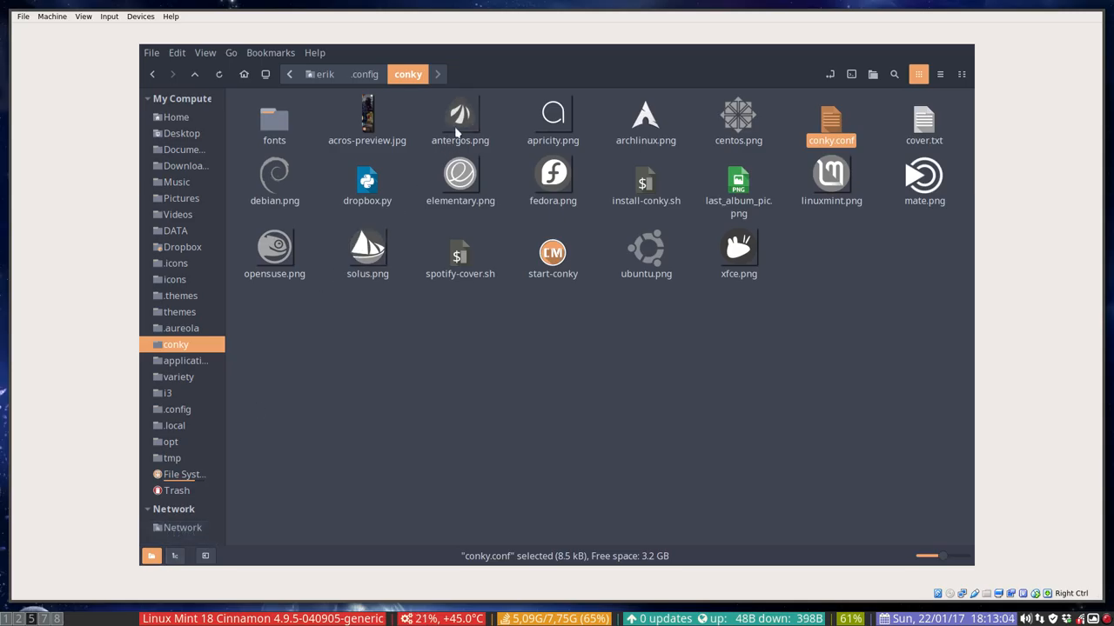
{"action": "mouse_move", "coordinate": [185, 561]}
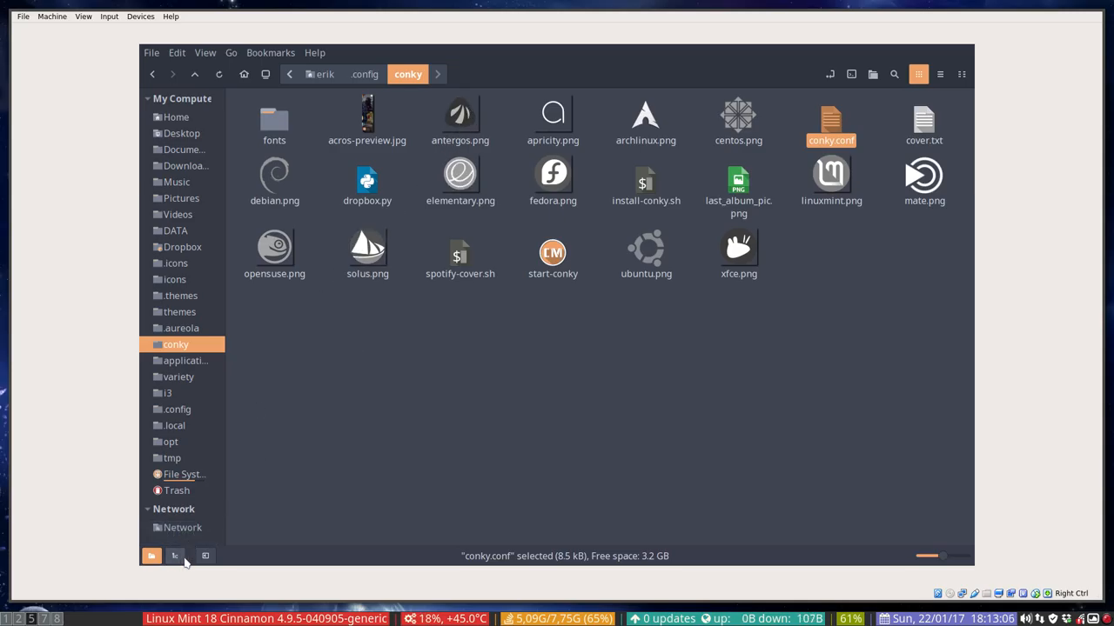
{"action": "left_click", "coordinate": [377, 428]}
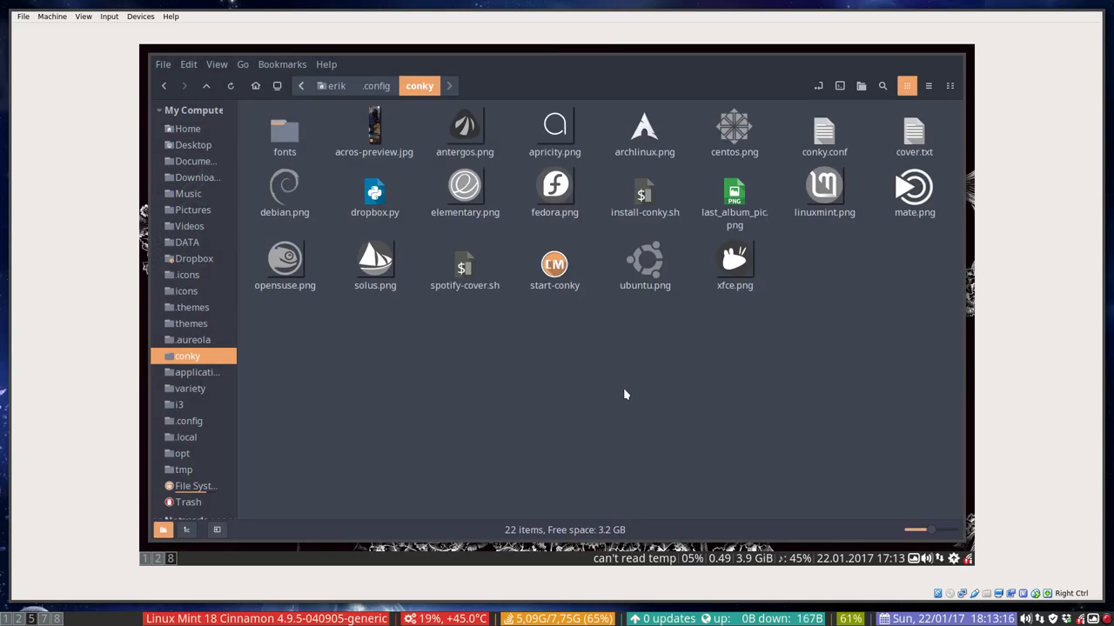
{"action": "mouse_move", "coordinate": [292, 399]}
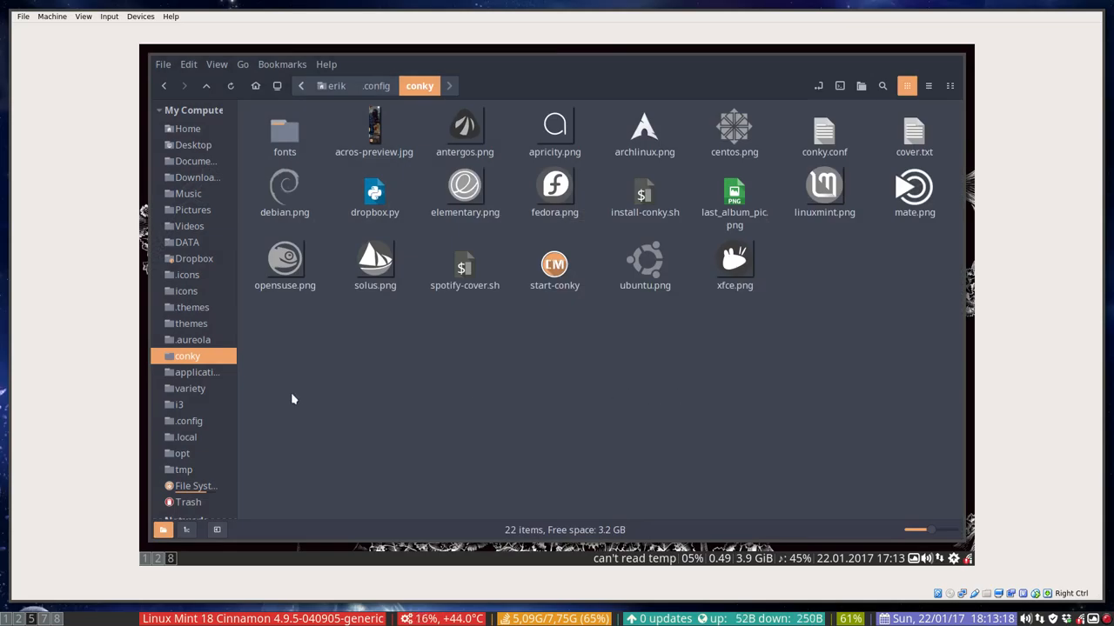
{"action": "mouse_move", "coordinate": [282, 379]}
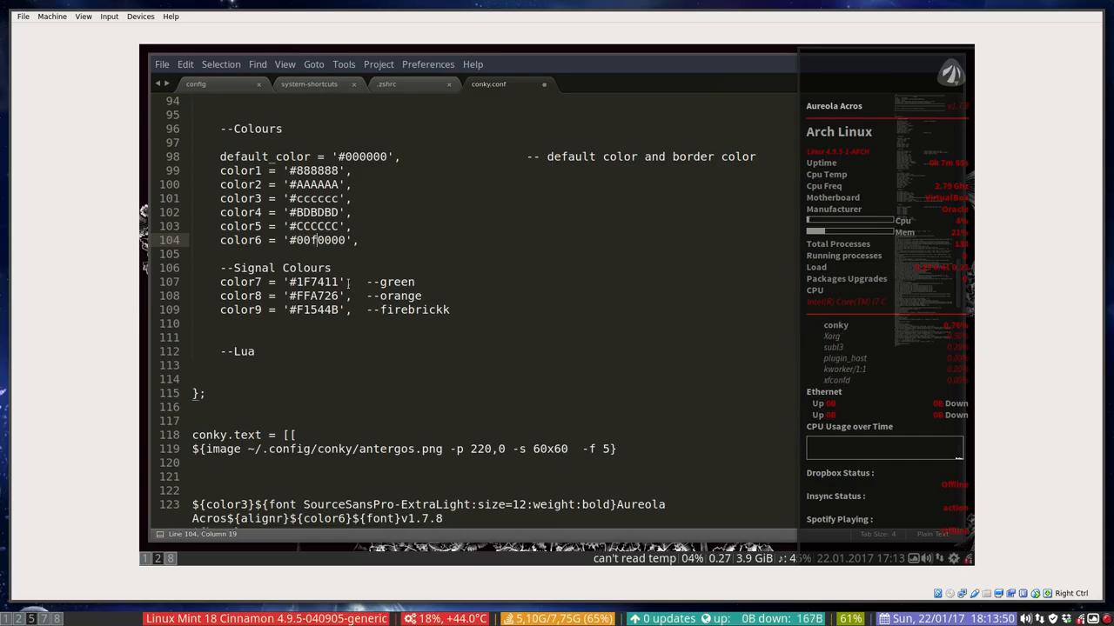
Try a brighter red for color6, then restore it to #aa0000
{"action": "type", "text": "f"}
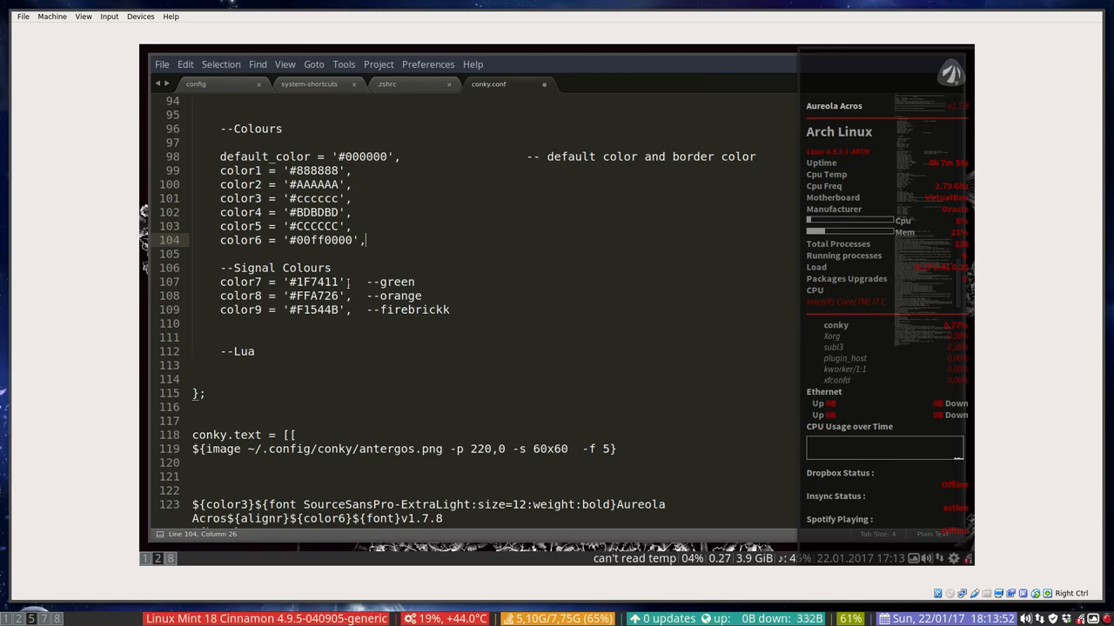
{"action": "key", "text": "BackSpace"}
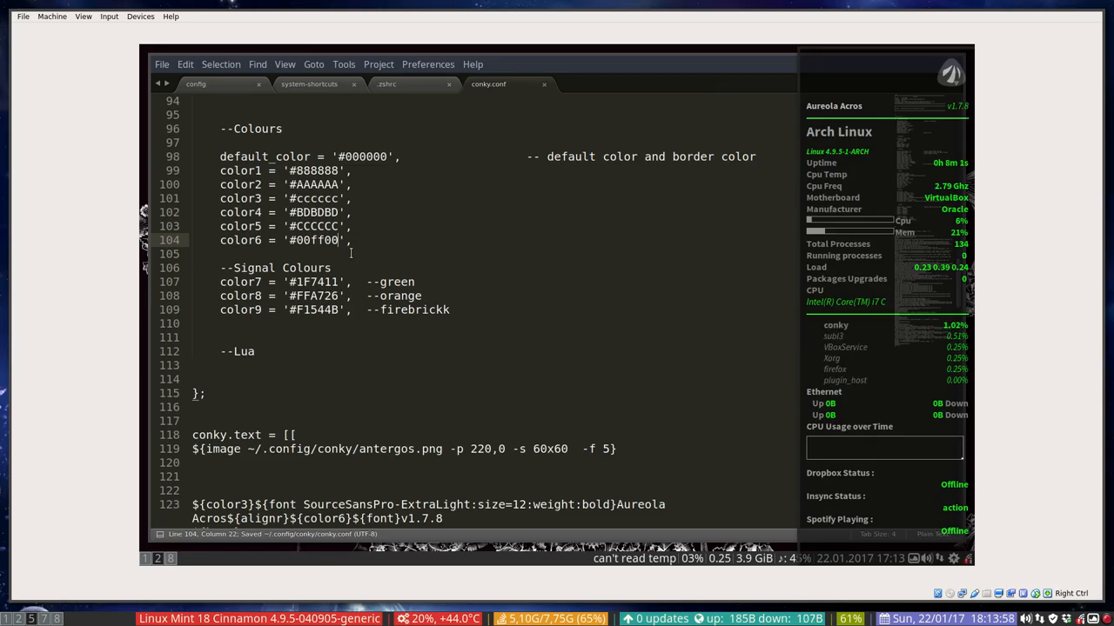
{"action": "type", "text": "aa0000"}
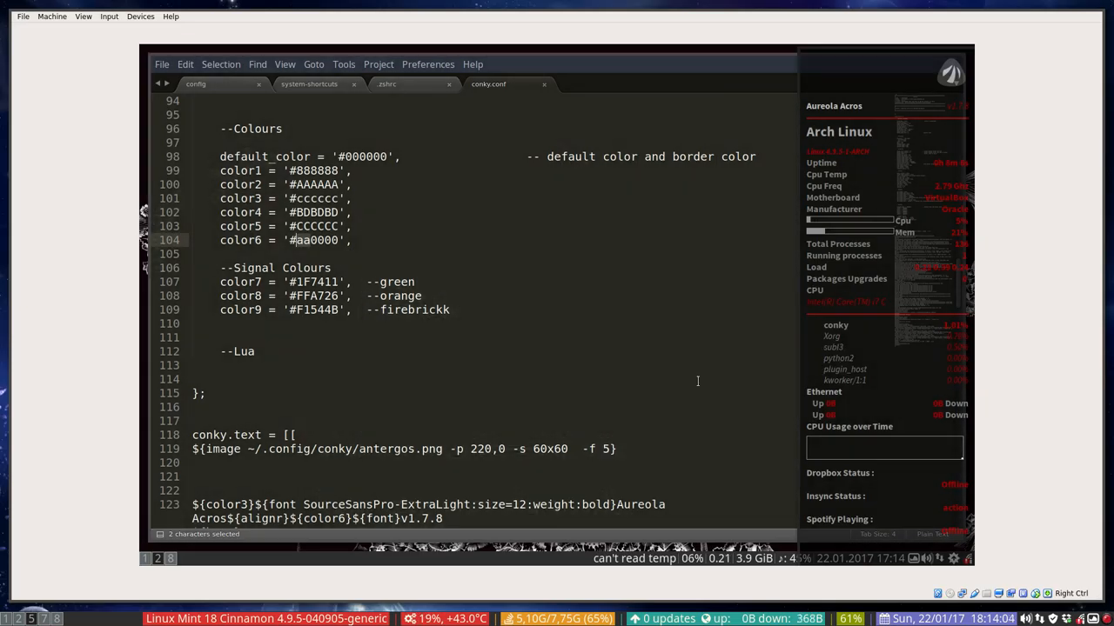
{"action": "mouse_move", "coordinate": [590, 382]}
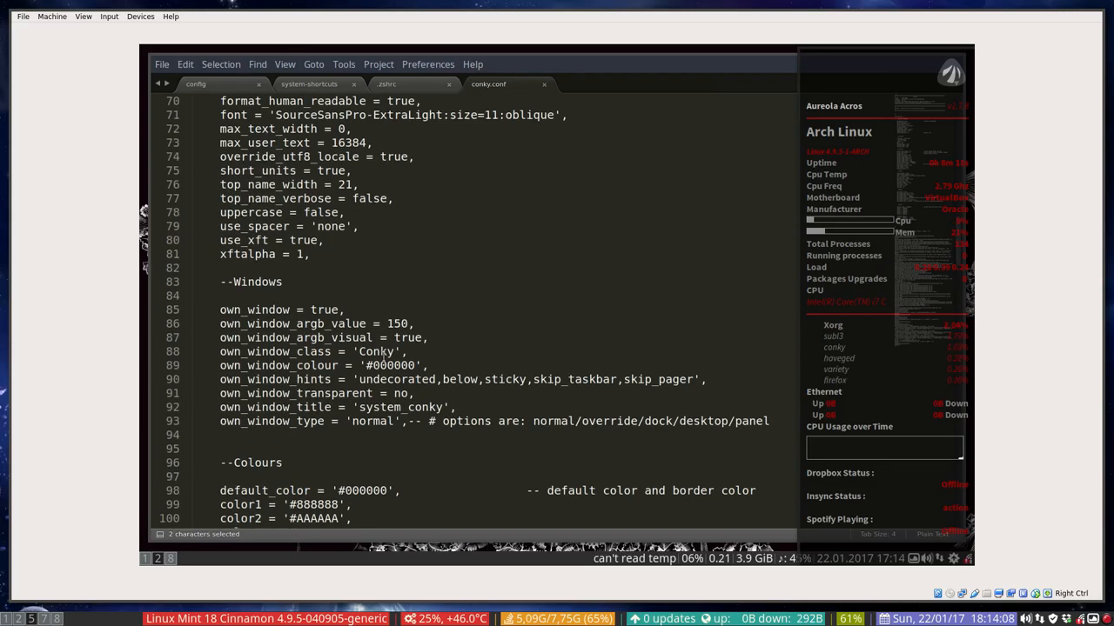
Change own_window_type from 'normal' to 'override'
{"action": "left_click", "coordinate": [381, 421]}
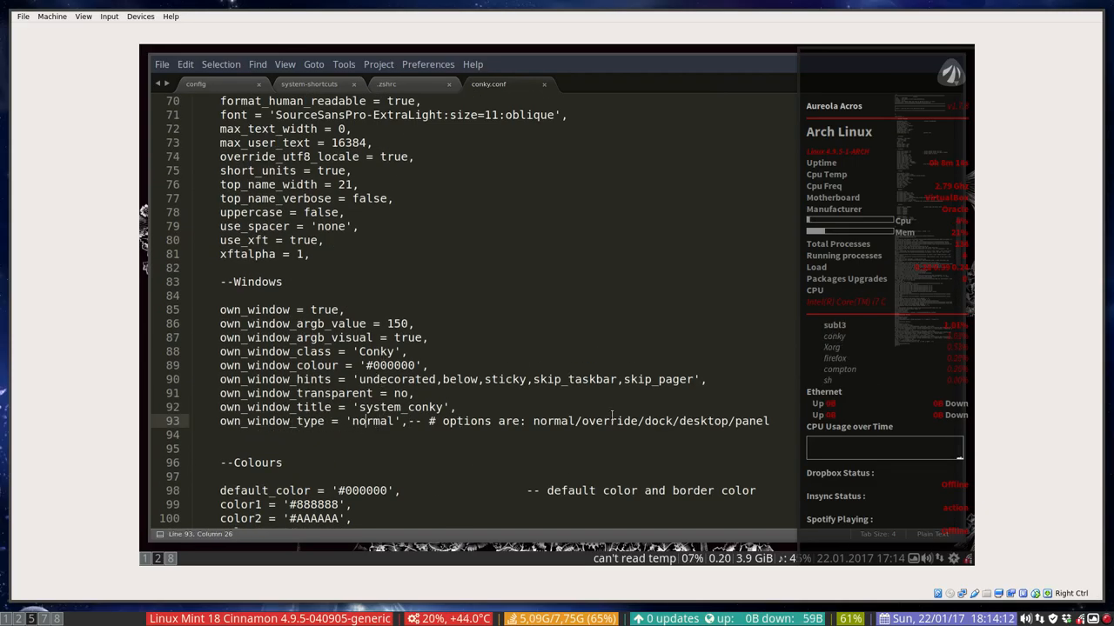
{"action": "double_click", "coordinate": [373, 421]}
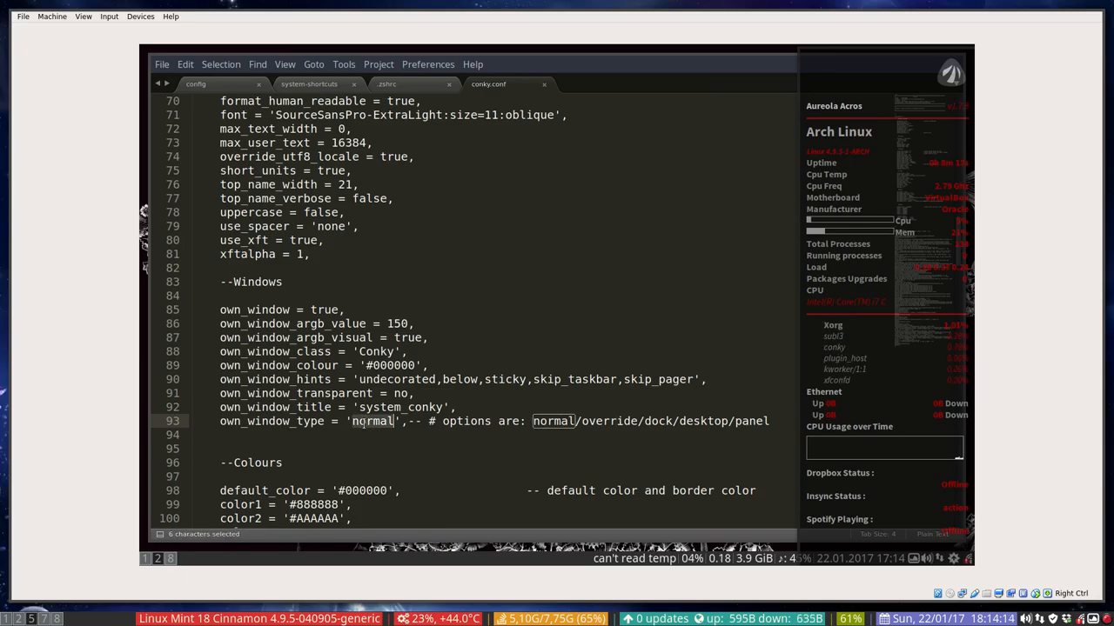
{"action": "type", "text": "override"}
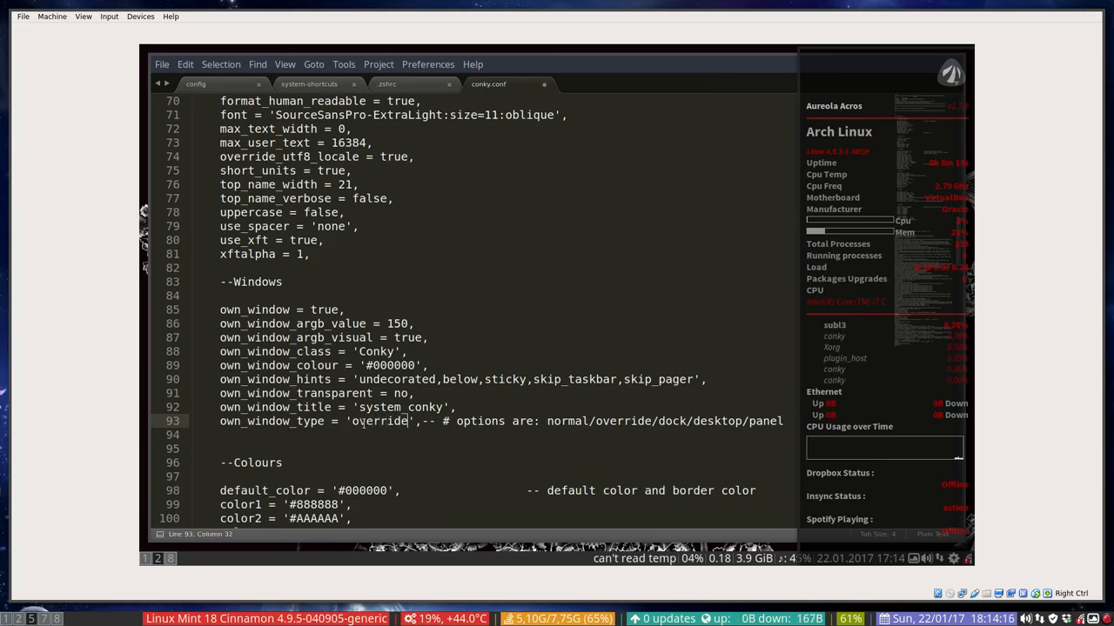